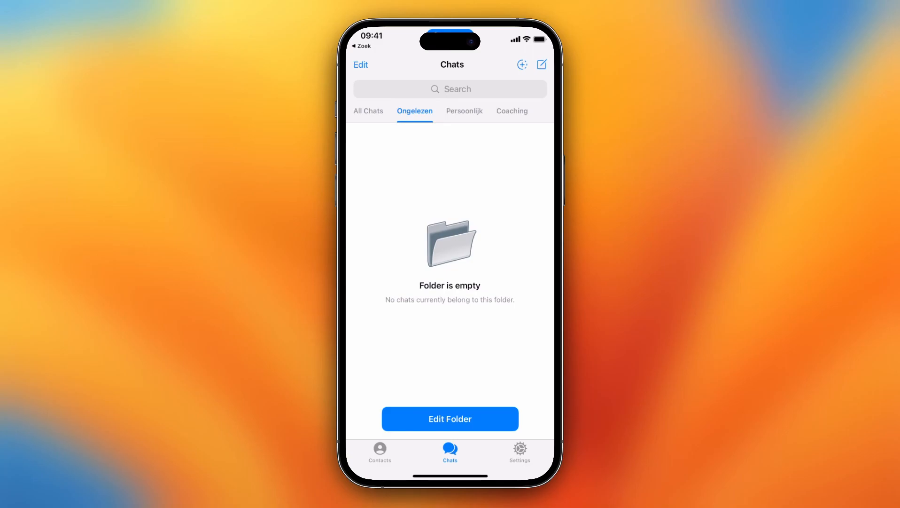
- Go to Settings and enter the Data and Storage section
click(520, 451)
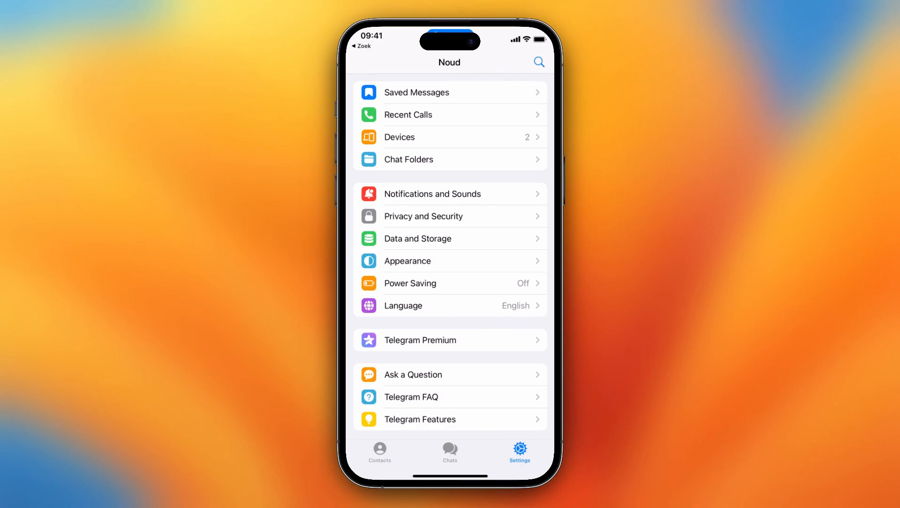
click(418, 238)
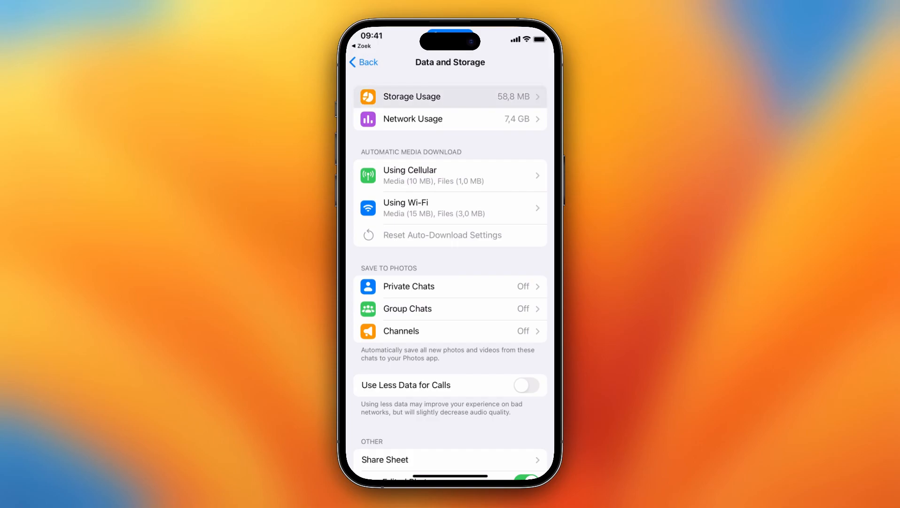
- Show the Storage Usage breakdown of the 58.8 MB of cached media
click(412, 95)
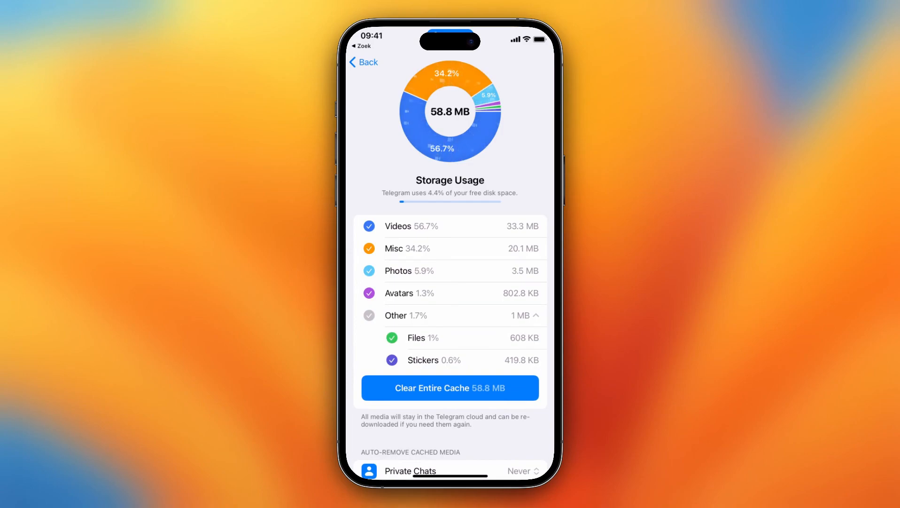
- Toggle the Other, all and Videos cache categories, finishing with none selected
click(368, 226)
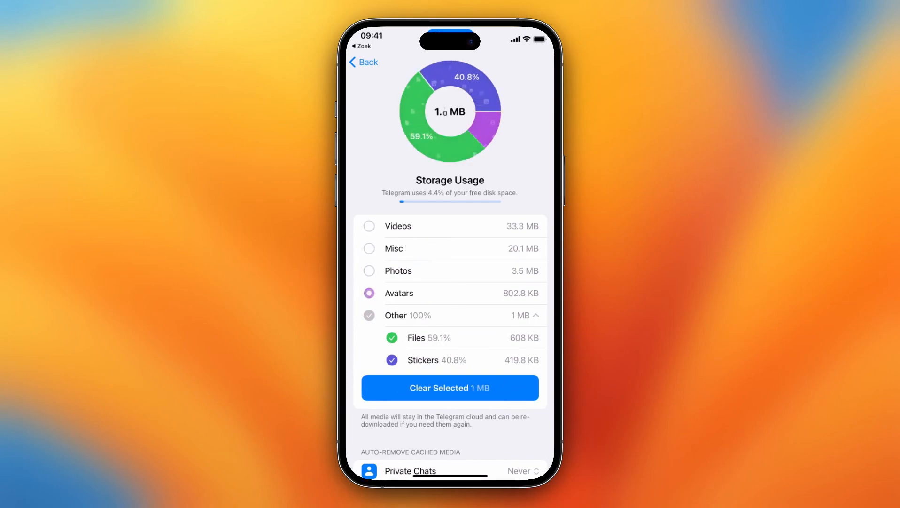
click(368, 292)
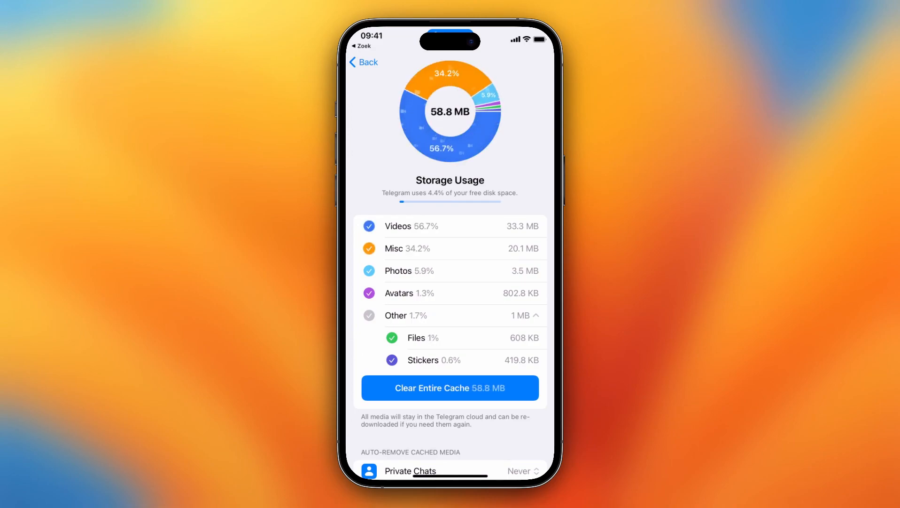
click(369, 226)
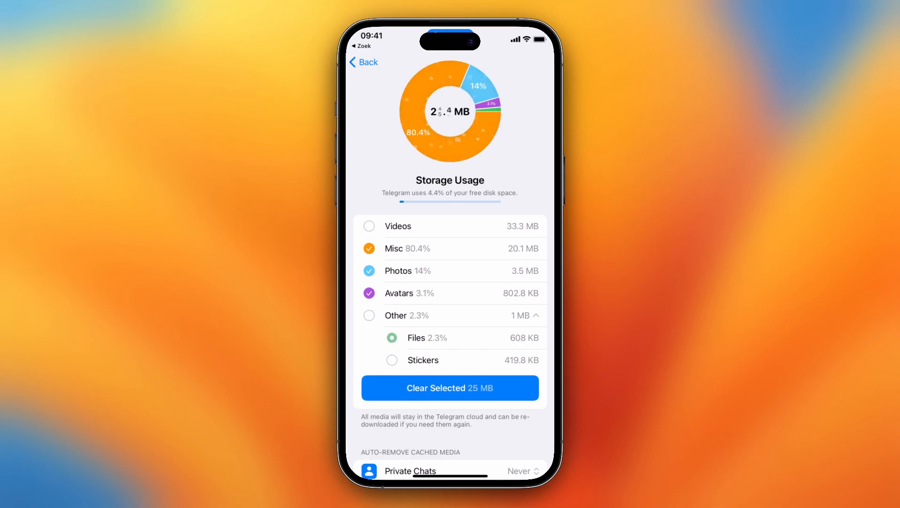
click(368, 225)
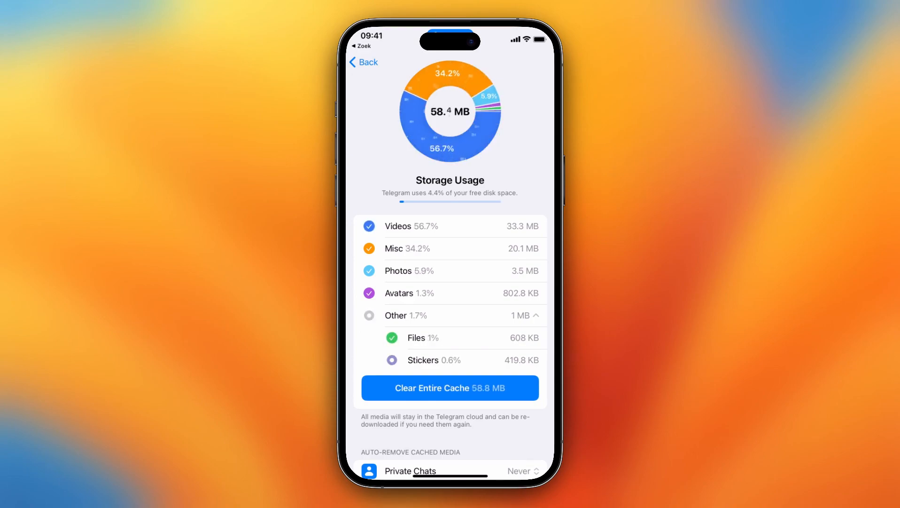
click(368, 226)
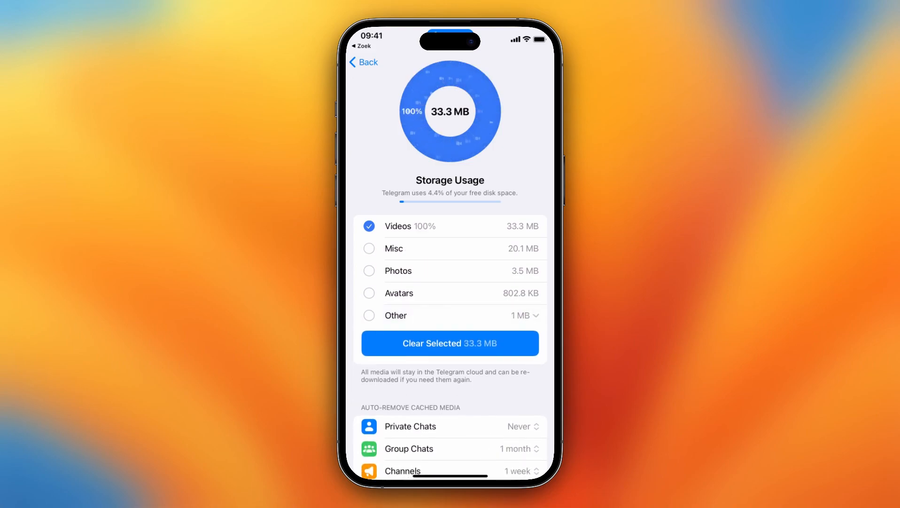
click(369, 225)
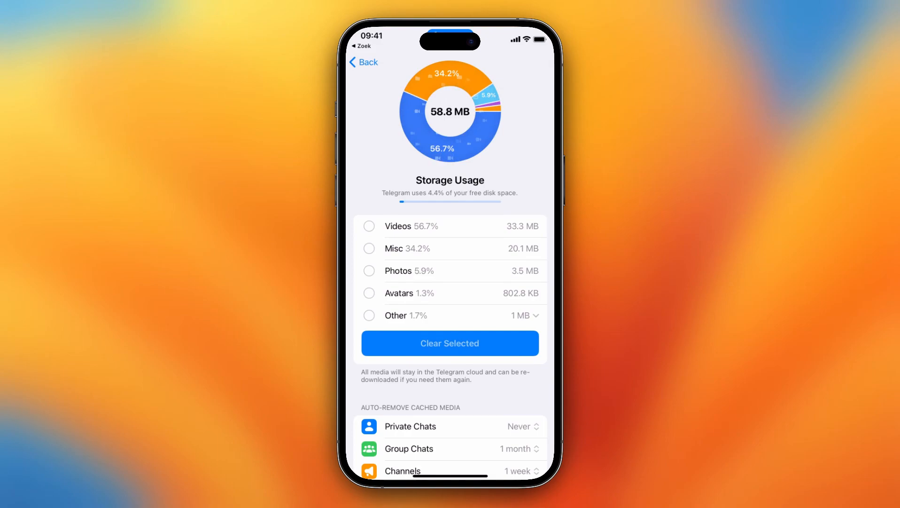
scroll(down, 3)
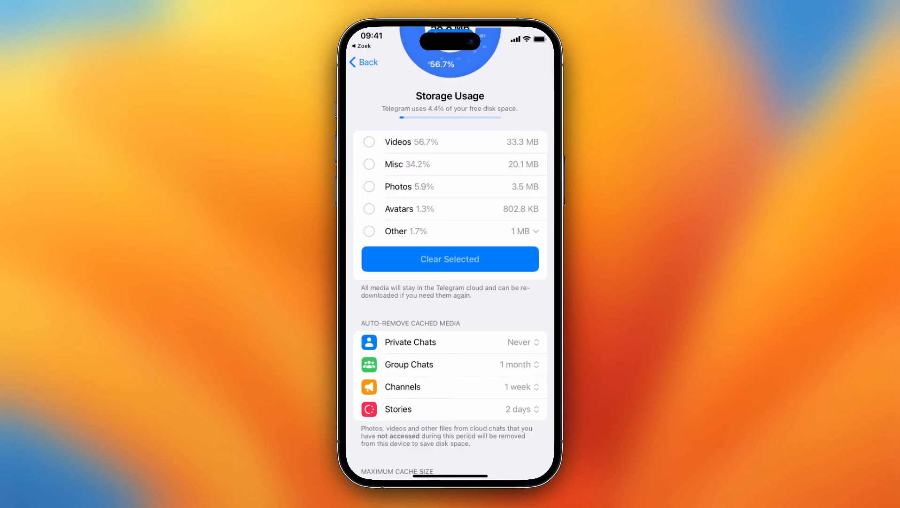
scroll(down, 3)
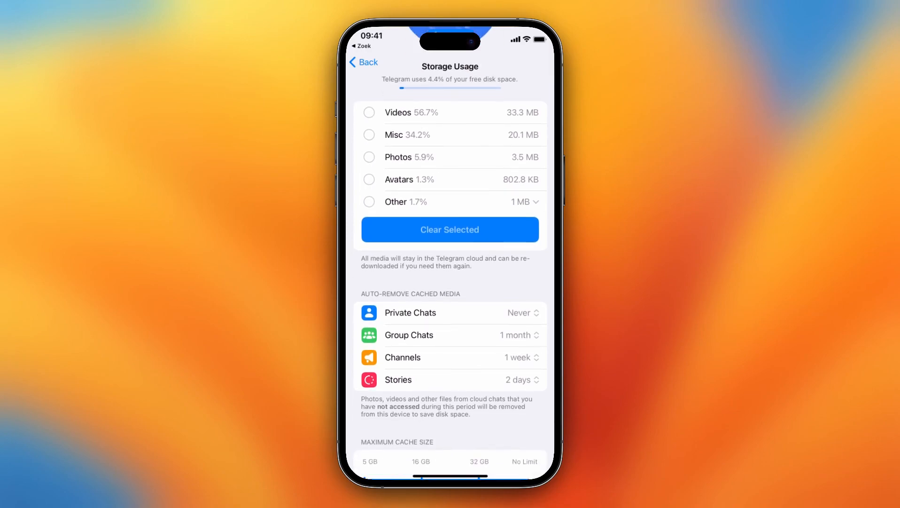
scroll(down, 3)
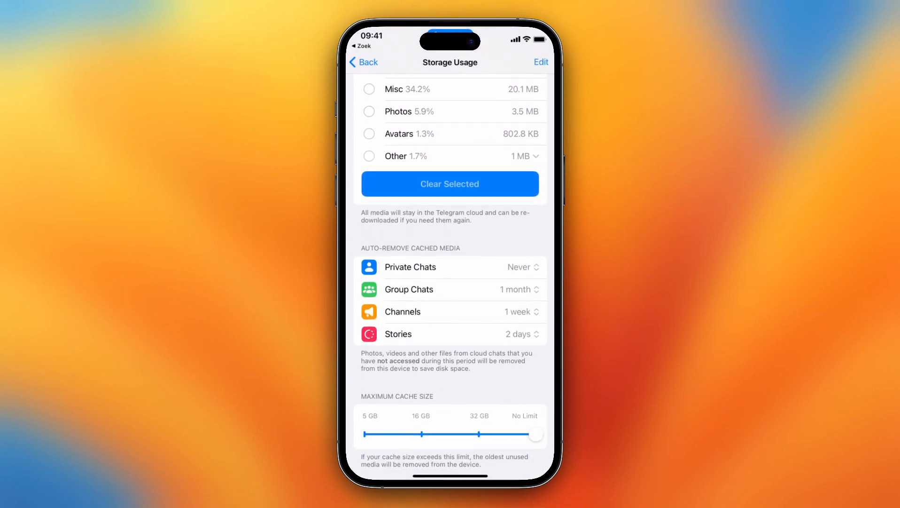
scroll(down, 3)
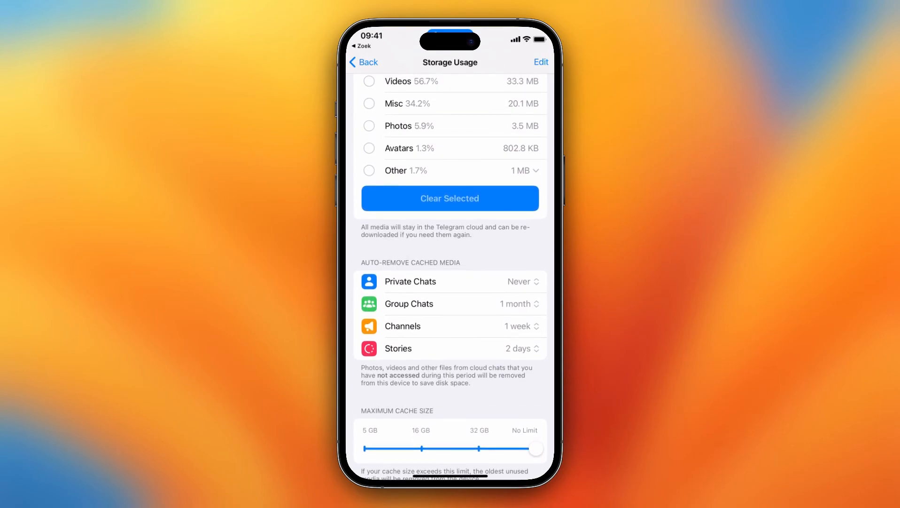
- Select only the Videos cache category (33.3 MB) for clearing
scroll(down, 3)
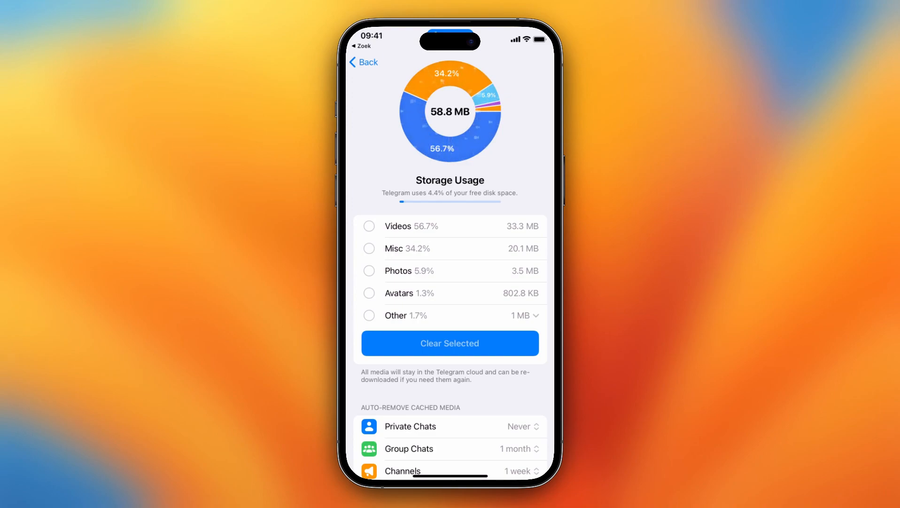
click(368, 226)
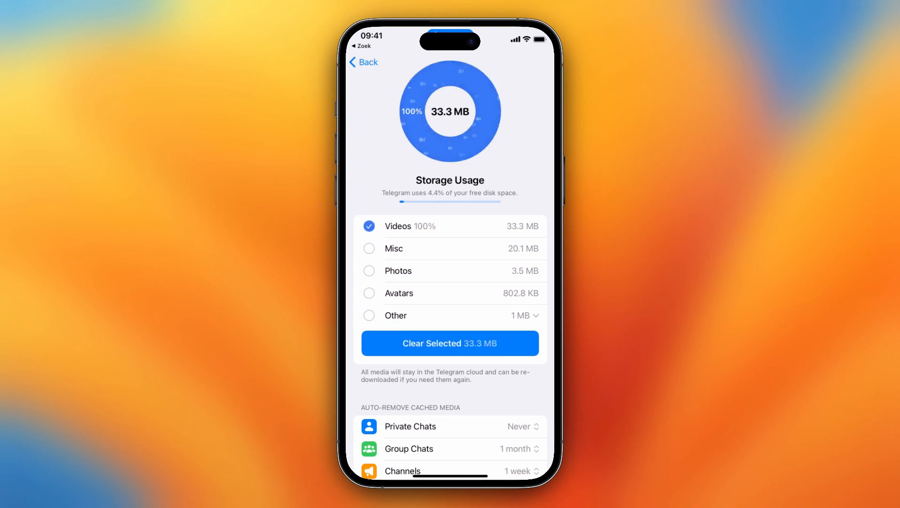